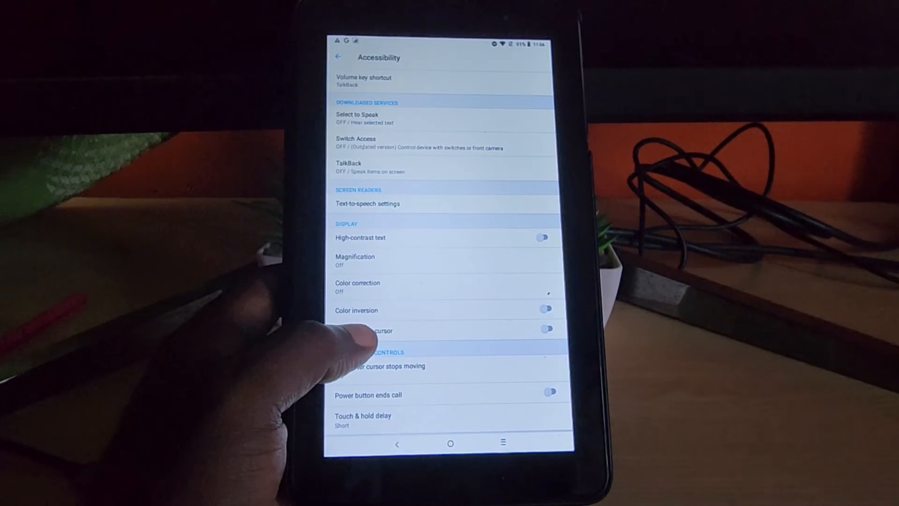
Return to the home screen, now displayed in normal colors.
left_click(450, 443)
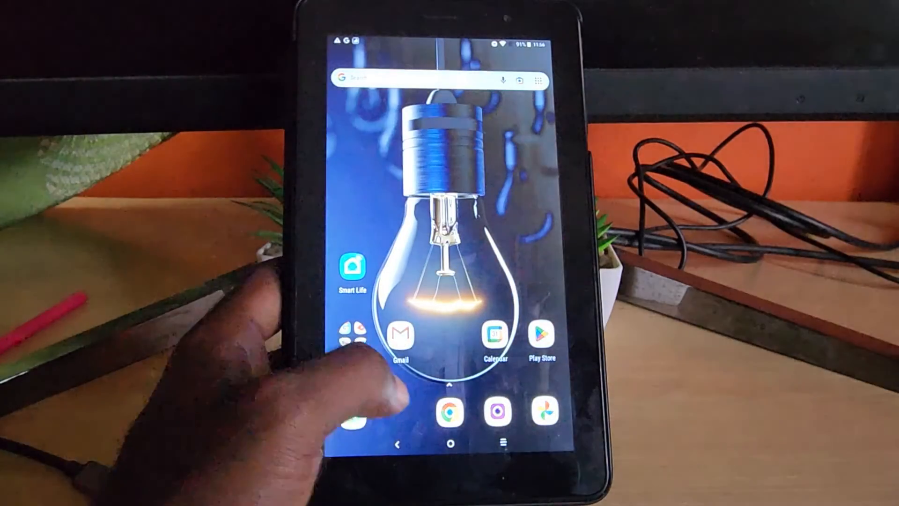